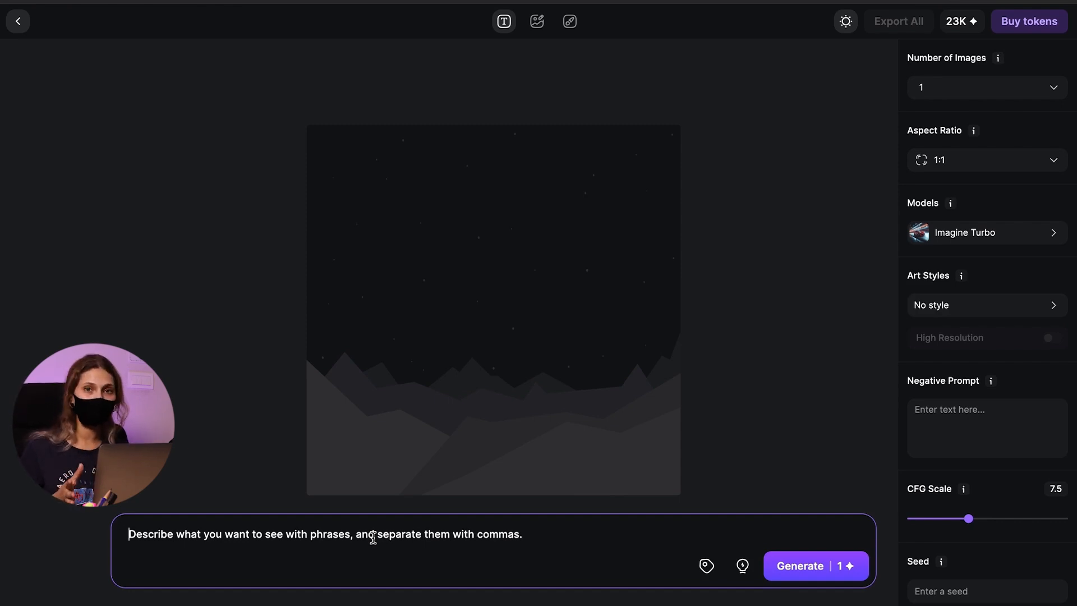
Generate a first image from the prompt 'a cat'.
{"action": "type", "text": "a cat"}
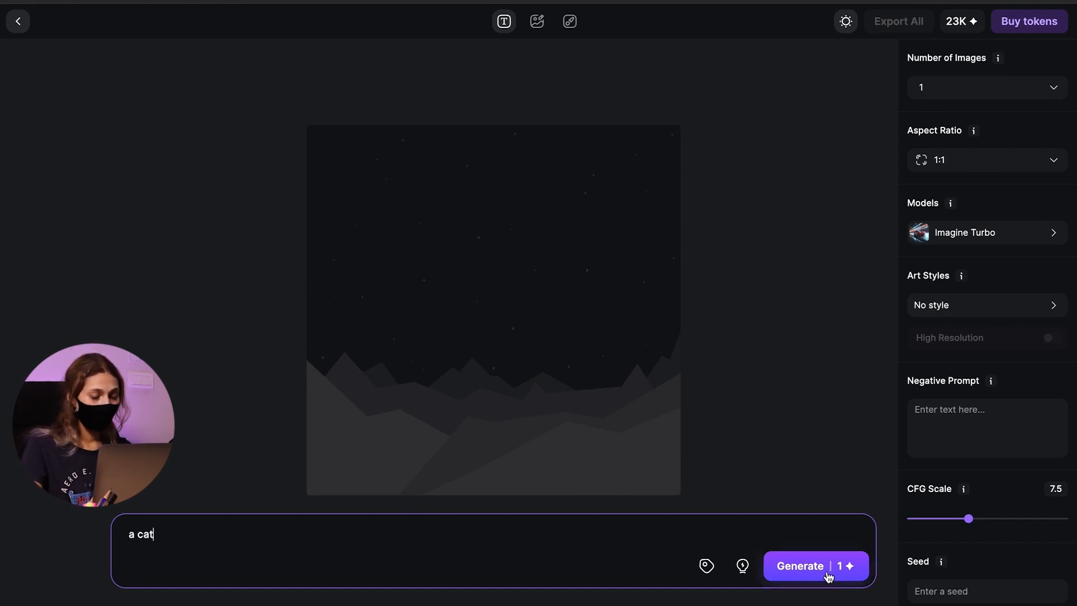
{"action": "left_click", "coordinate": [814, 566]}
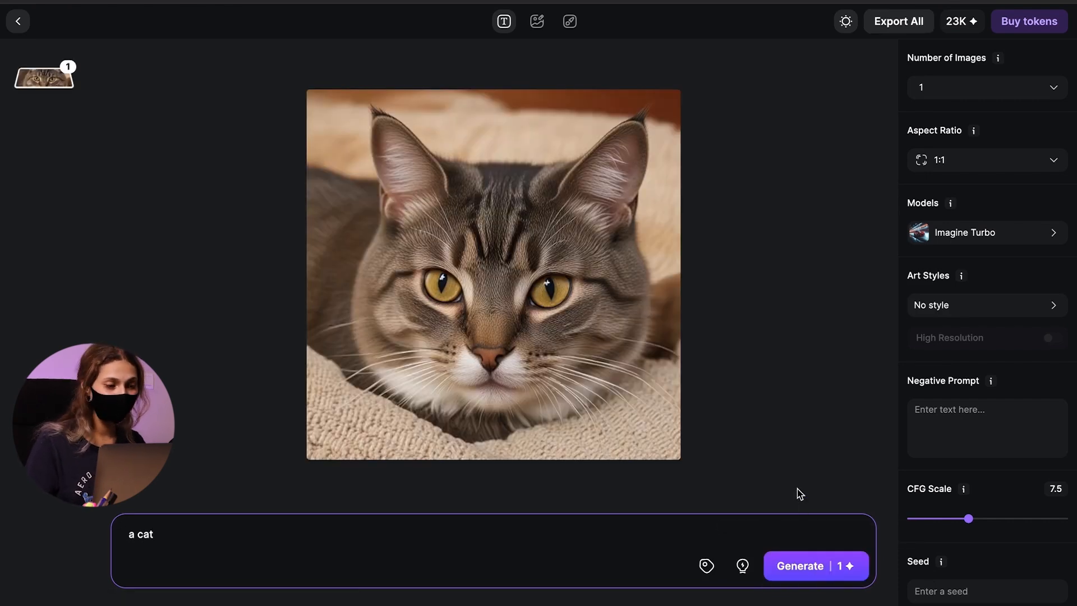
{"action": "mouse_move", "coordinate": [600, 515]}
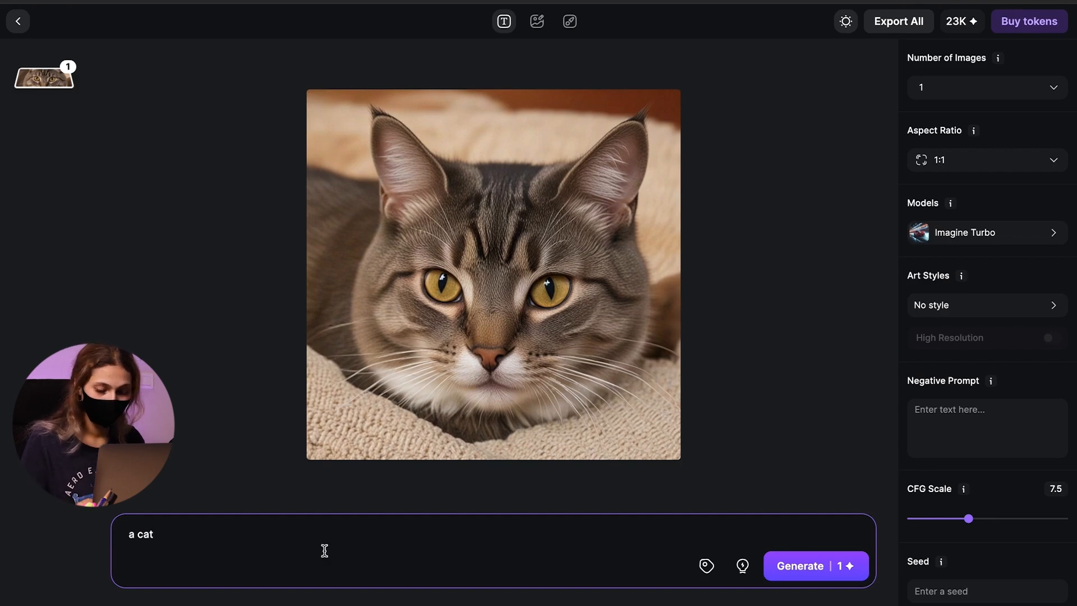
Extend the prompt with ', cybertronic, wearing armour, battle scarred' and generate an armoured cat.
{"action": "type", "text": ", cybertronic, wearing armo"}
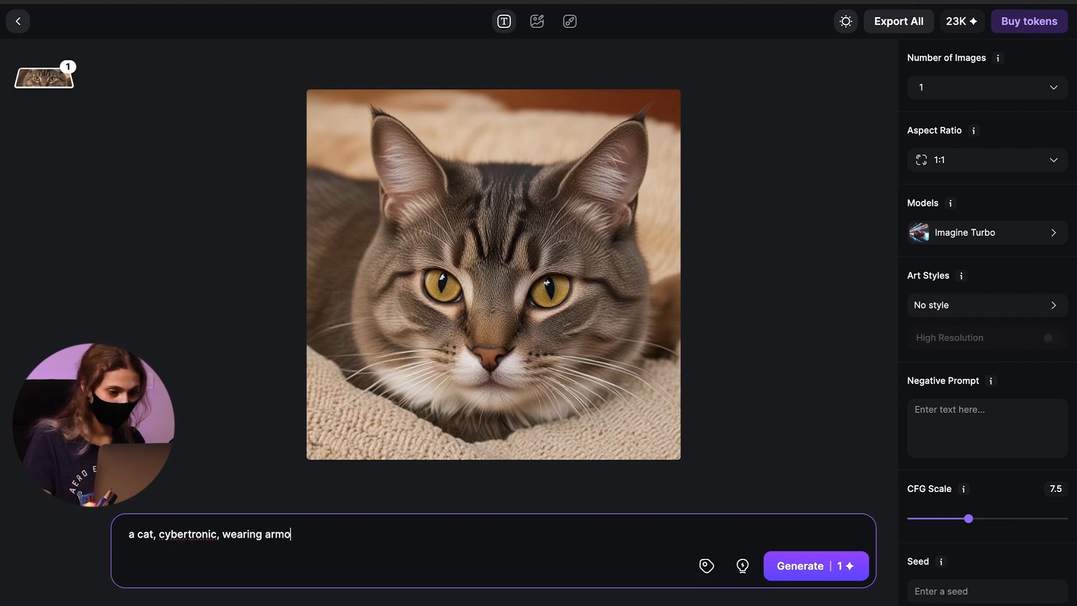
{"action": "type", "text": "ur, battle scarred"}
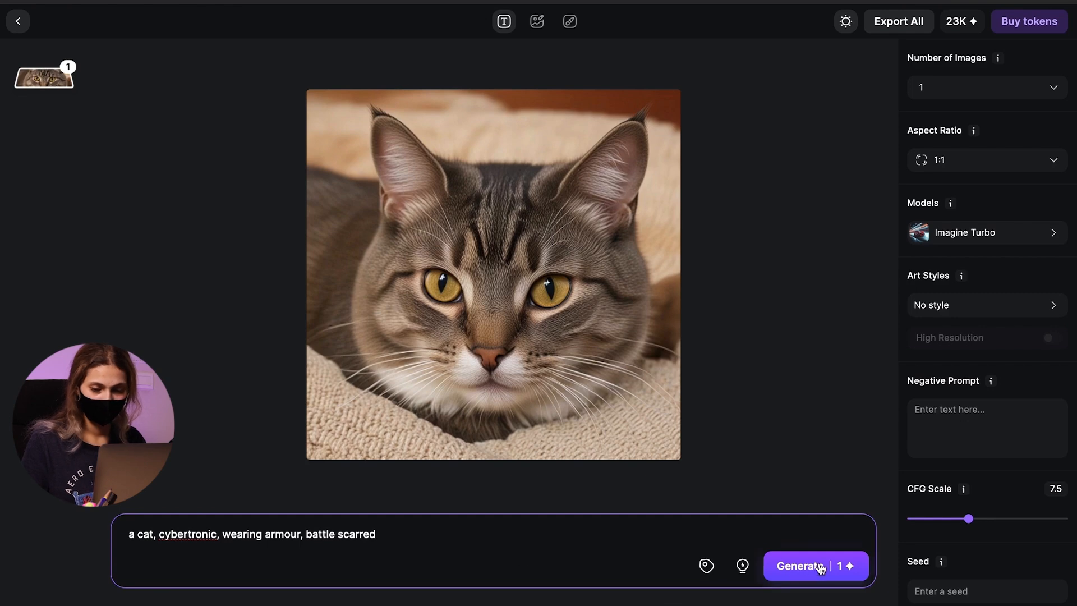
{"action": "left_click", "coordinate": [816, 566]}
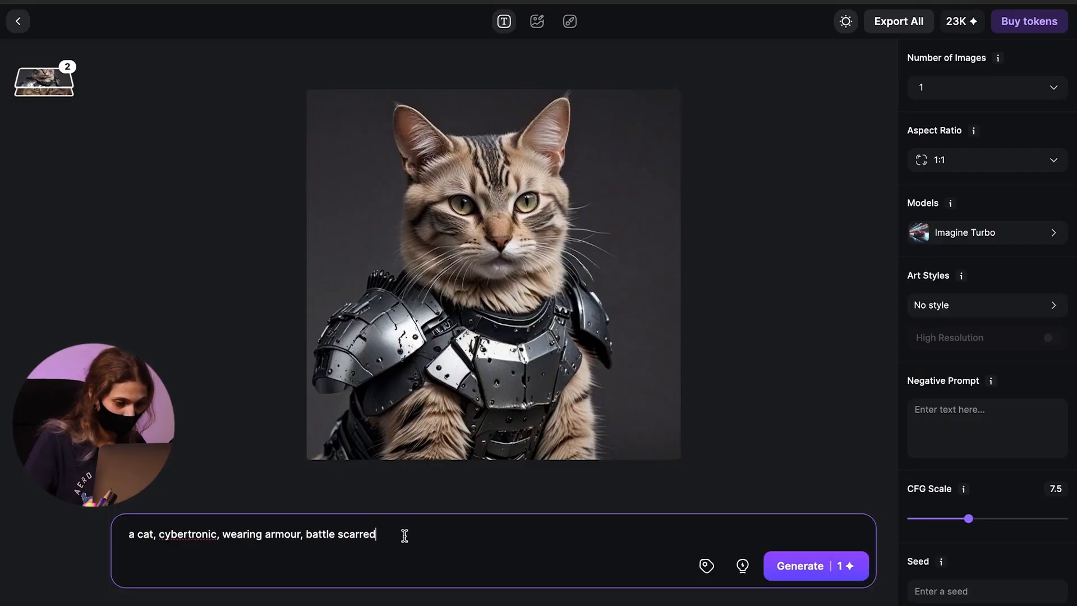
Add ', cityscape, neon buildings, dark' to the prompt and generate the neon-city cat.
{"action": "type", "text": ", city"}
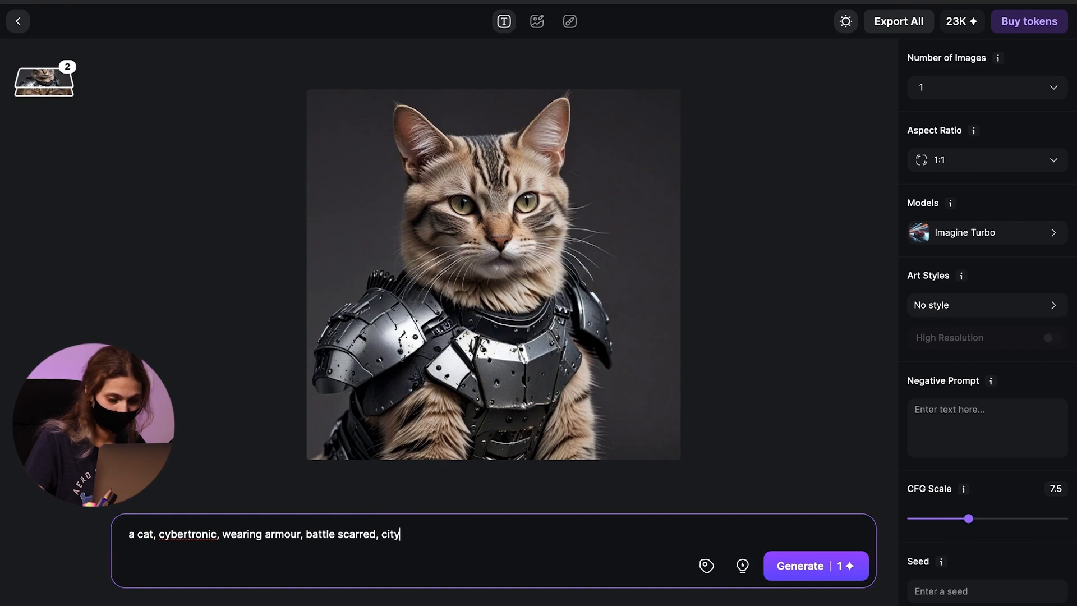
{"action": "type", "text": "scape, n"}
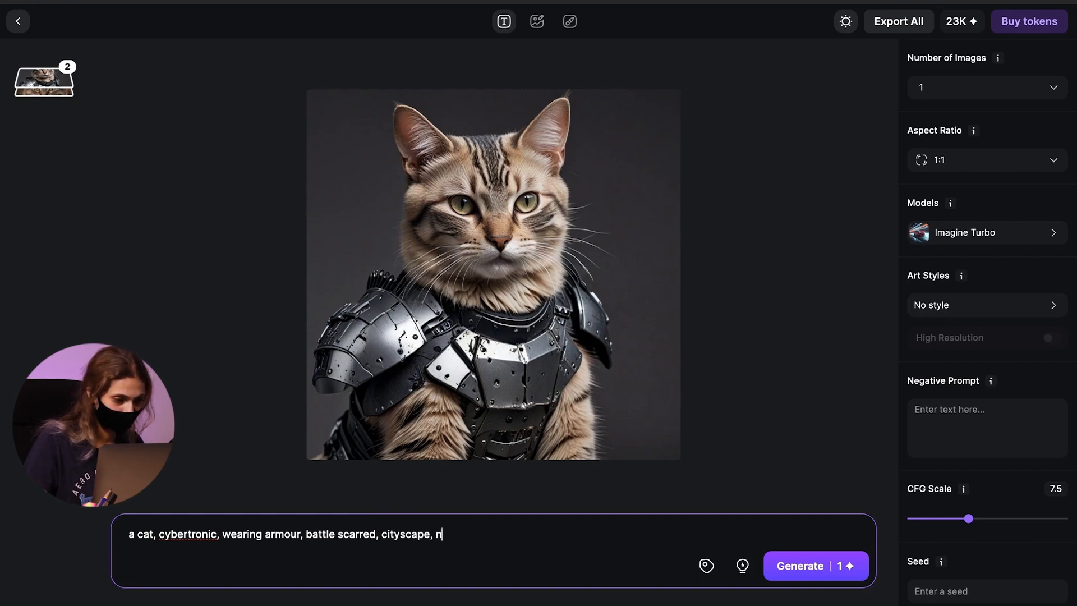
{"action": "type", "text": "eon building"}
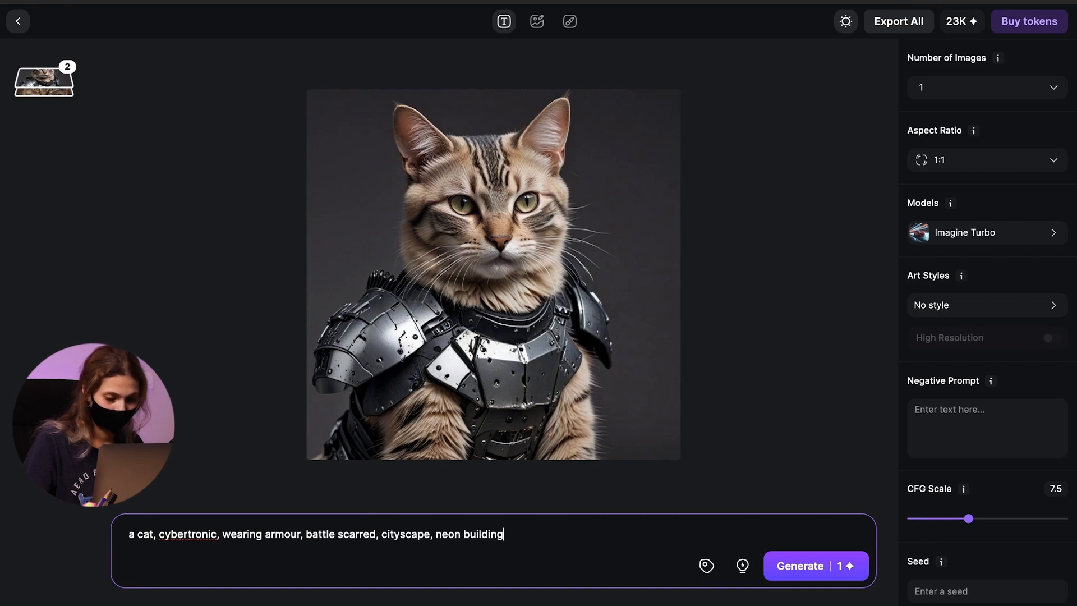
{"action": "type", "text": "s, dar"}
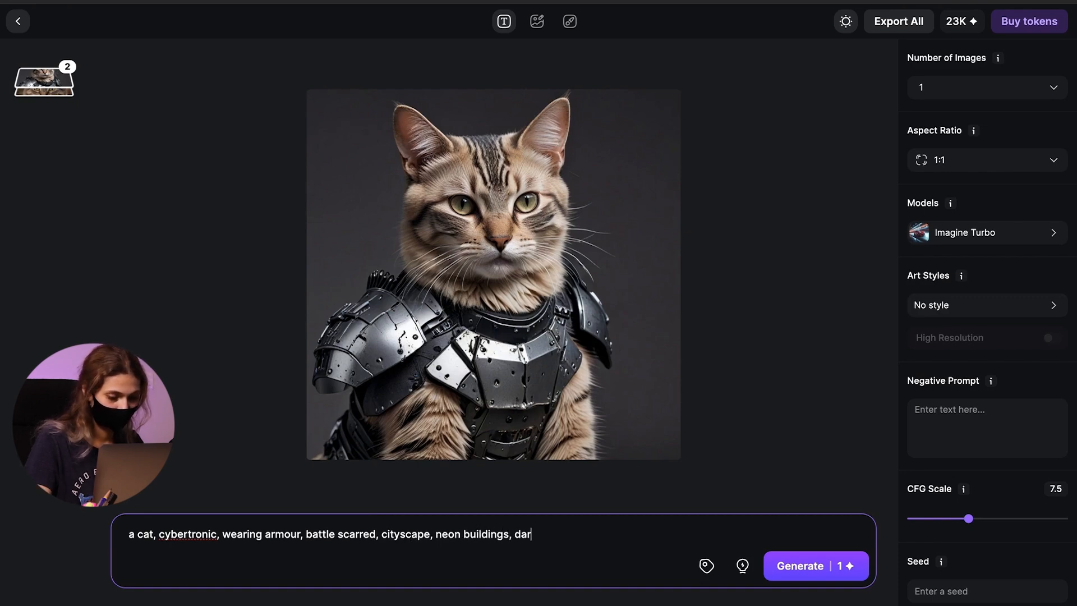
{"action": "left_click", "coordinate": [816, 565]}
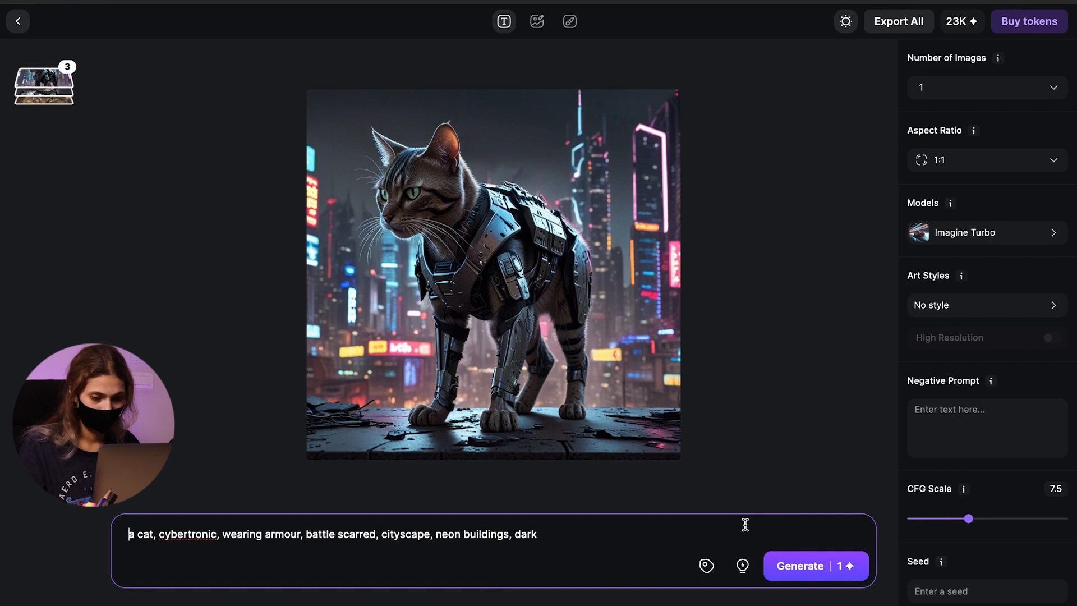
Add ', poster' to the prompt and generate a poster-style armoured cat.
{"action": "type", "text": ", poster"}
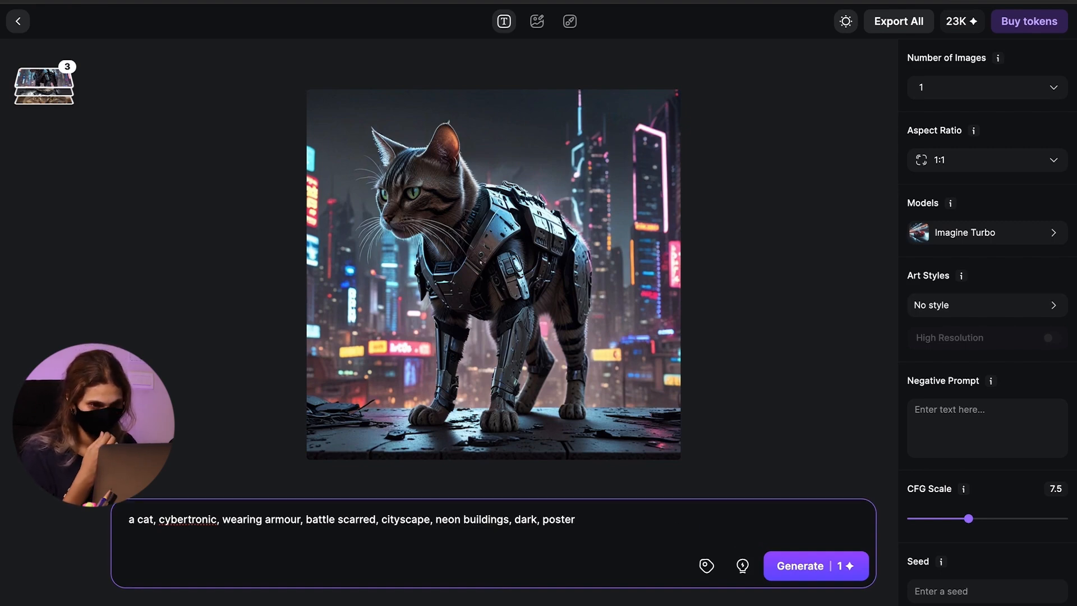
{"action": "left_click", "coordinate": [816, 566]}
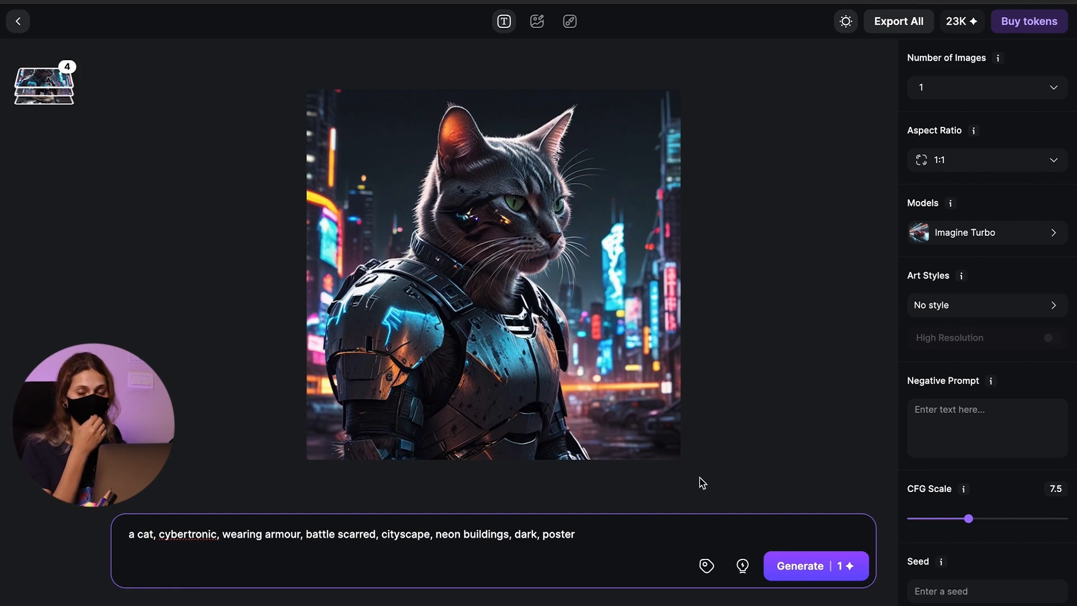
{"action": "mouse_move", "coordinate": [709, 480]}
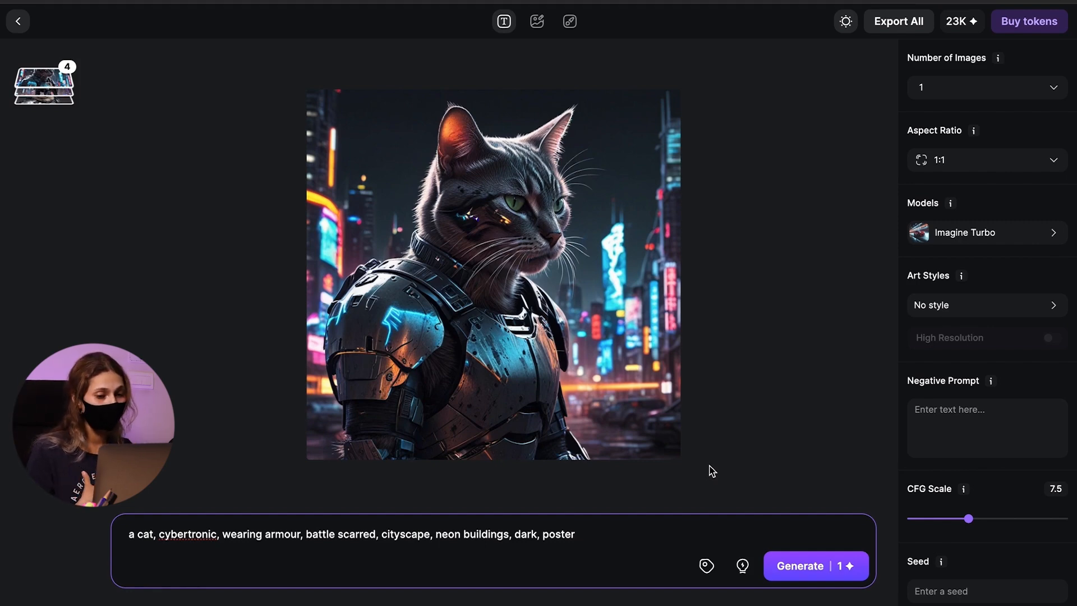
{"action": "mouse_move", "coordinate": [917, 350]}
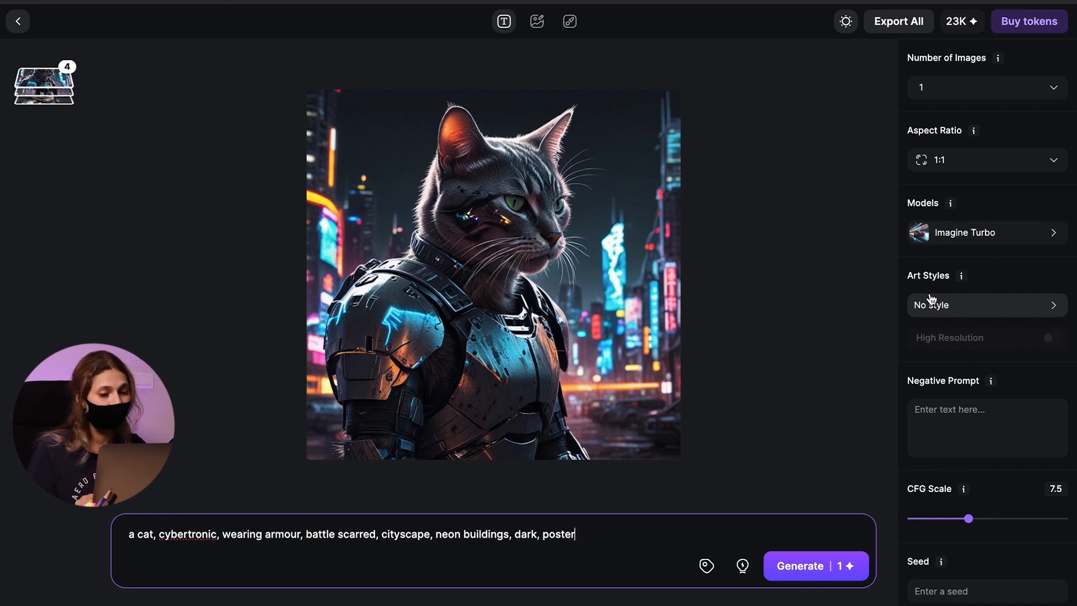
{"action": "mouse_move", "coordinate": [663, 544]}
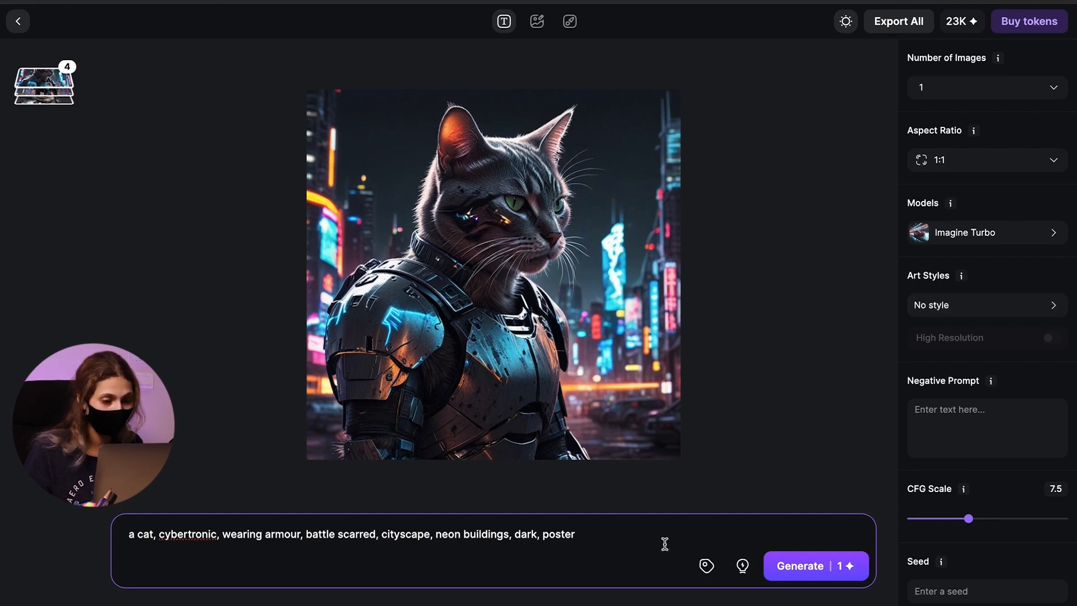
Replace 'poster' with 'sci-fi, photorealistic, HD, Photography' and generate a fifth image.
{"action": "key", "text": "Backspace"}
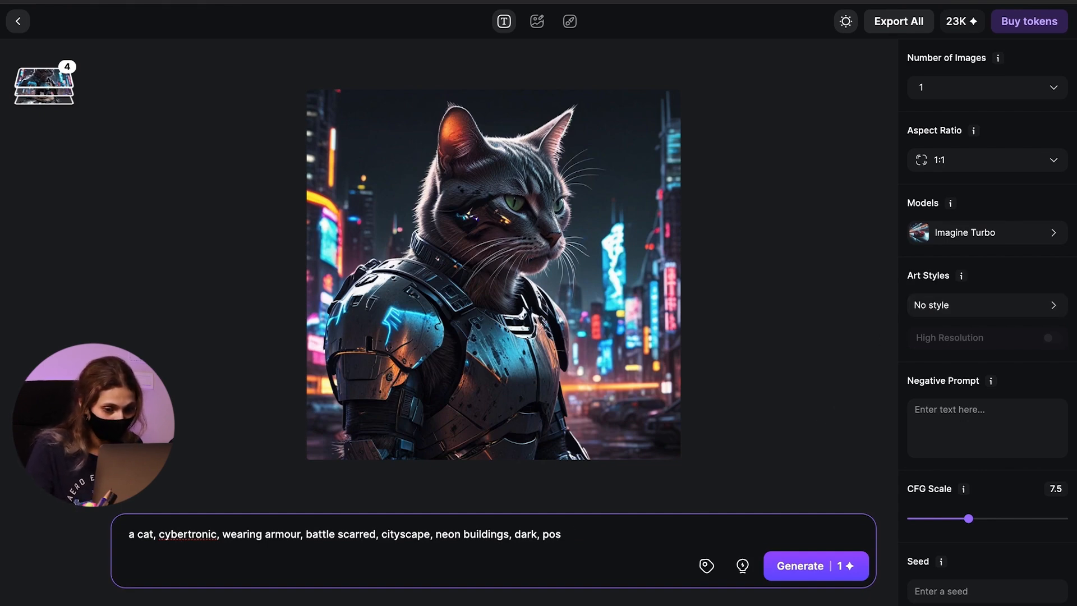
{"action": "key", "text": "Backspace"}
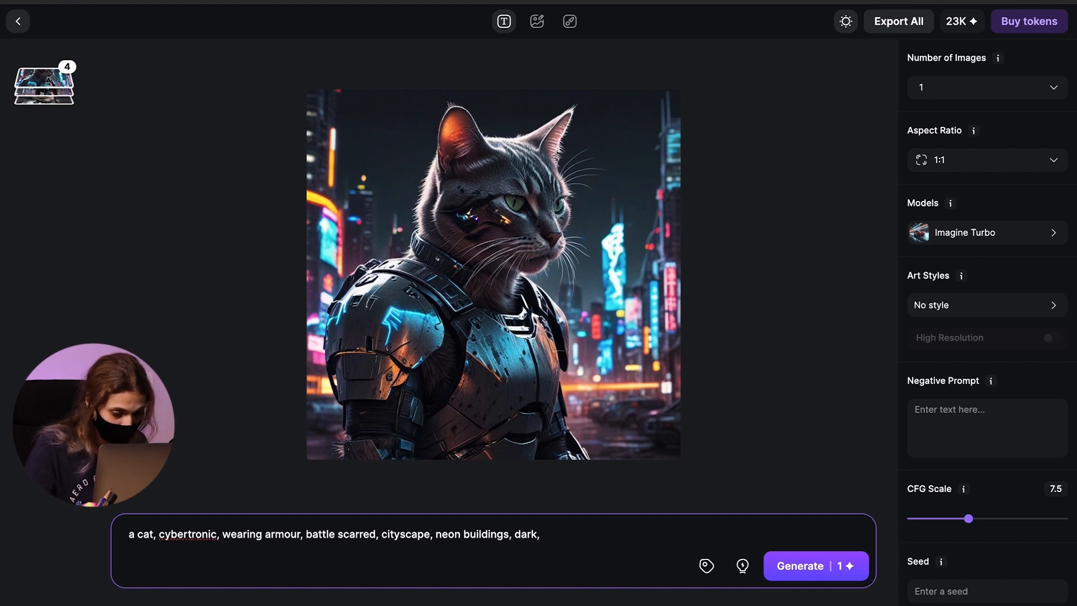
{"action": "type", "text": "sci-fi, photorealistic, HD,"}
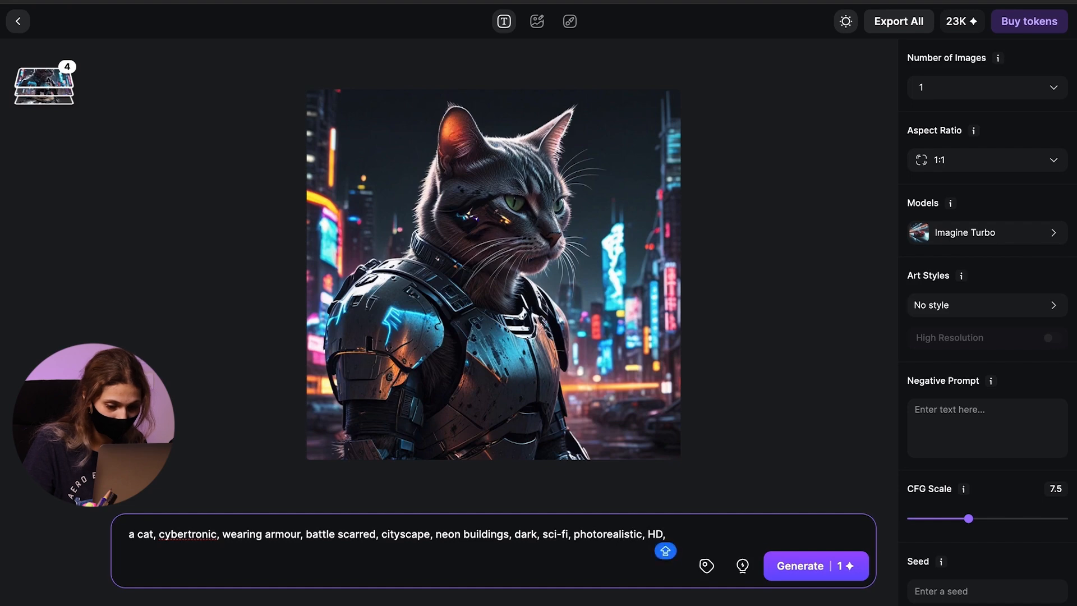
{"action": "type", "text": "Photograp"}
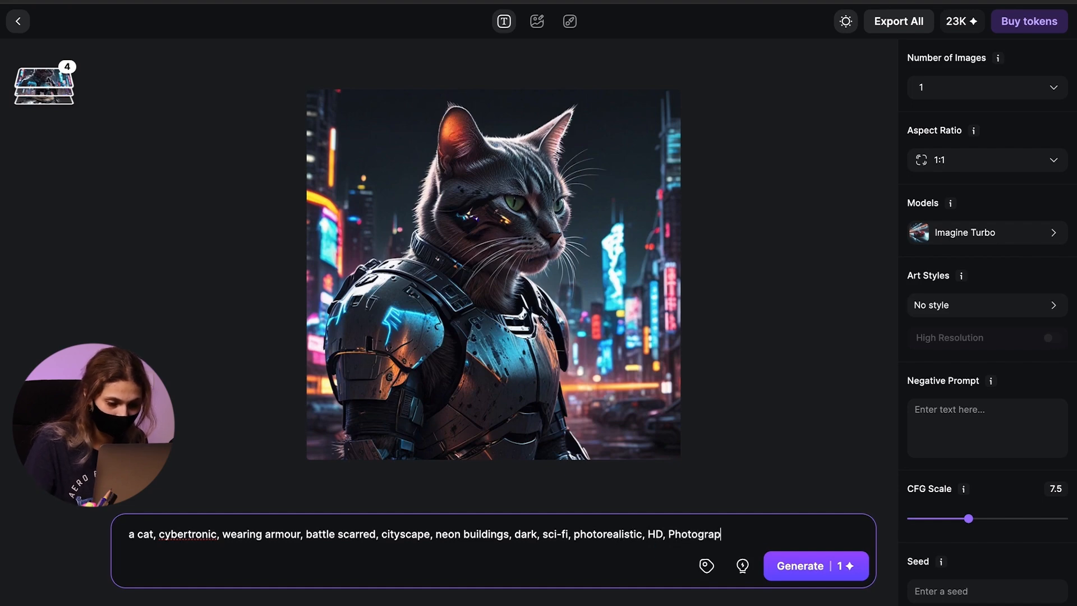
{"action": "left_click", "coordinate": [816, 565]}
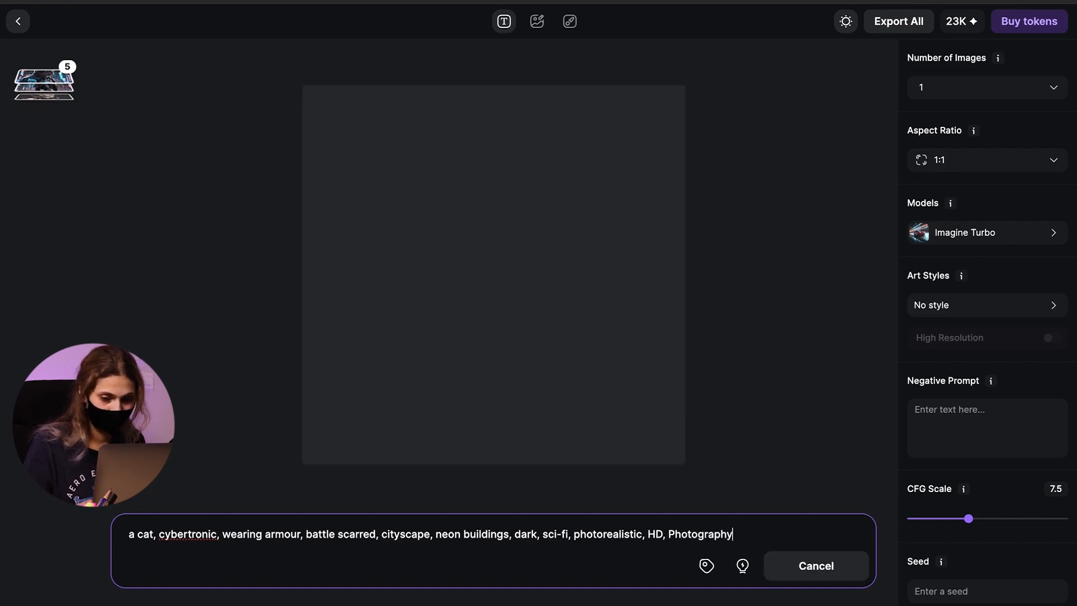
{"action": "left_click", "coordinate": [815, 566]}
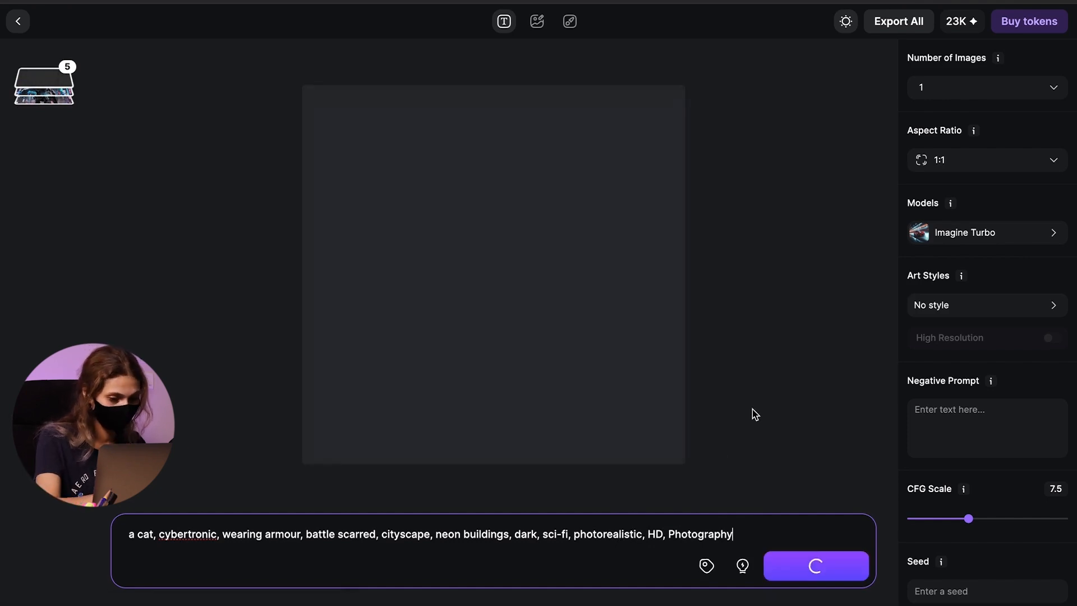